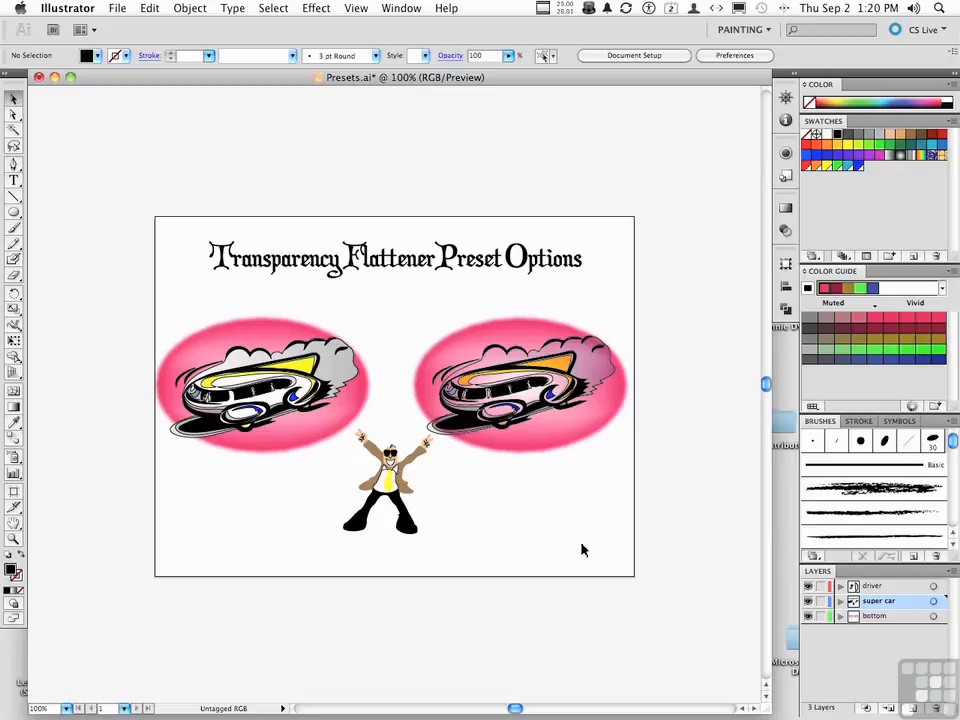
- Select the left car and open File > Print on the Advanced section
left_click(255, 385)
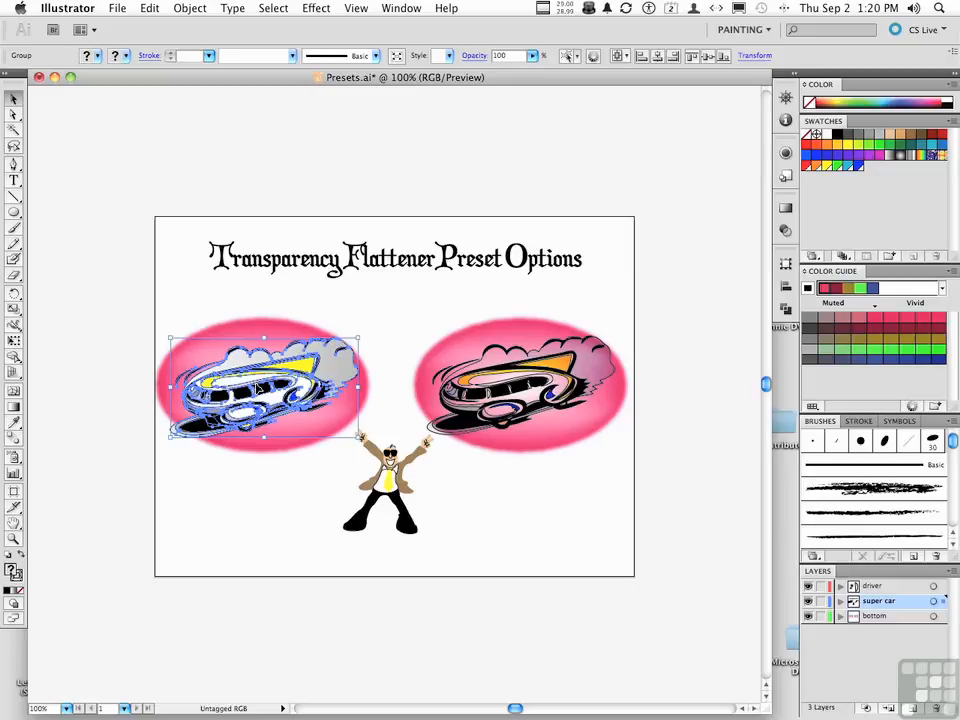
mouse_move(188, 8)
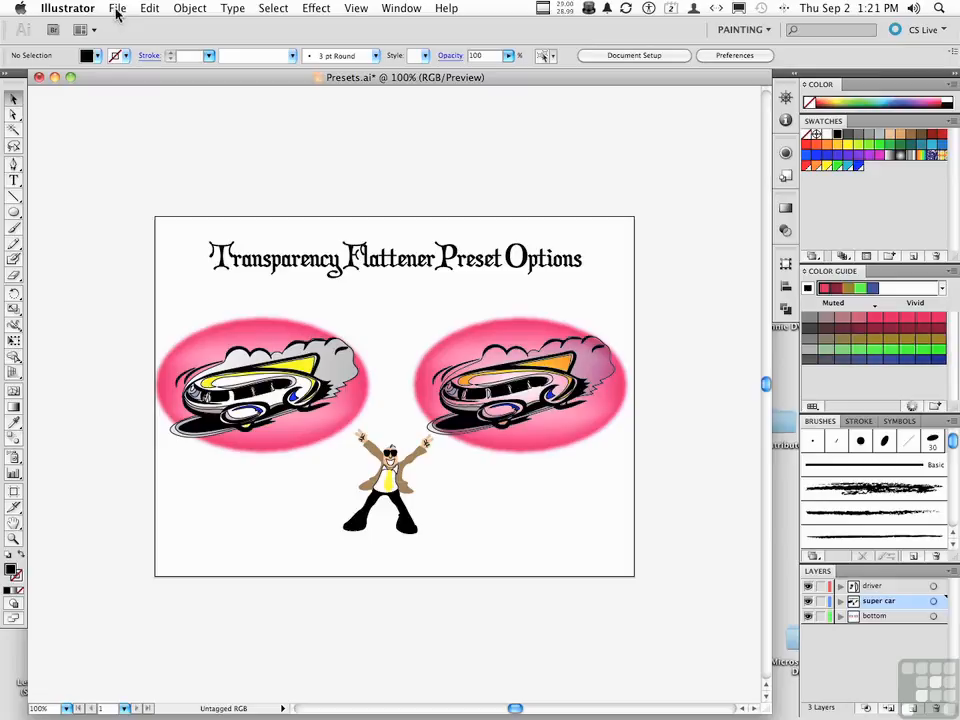
left_click(126, 9)
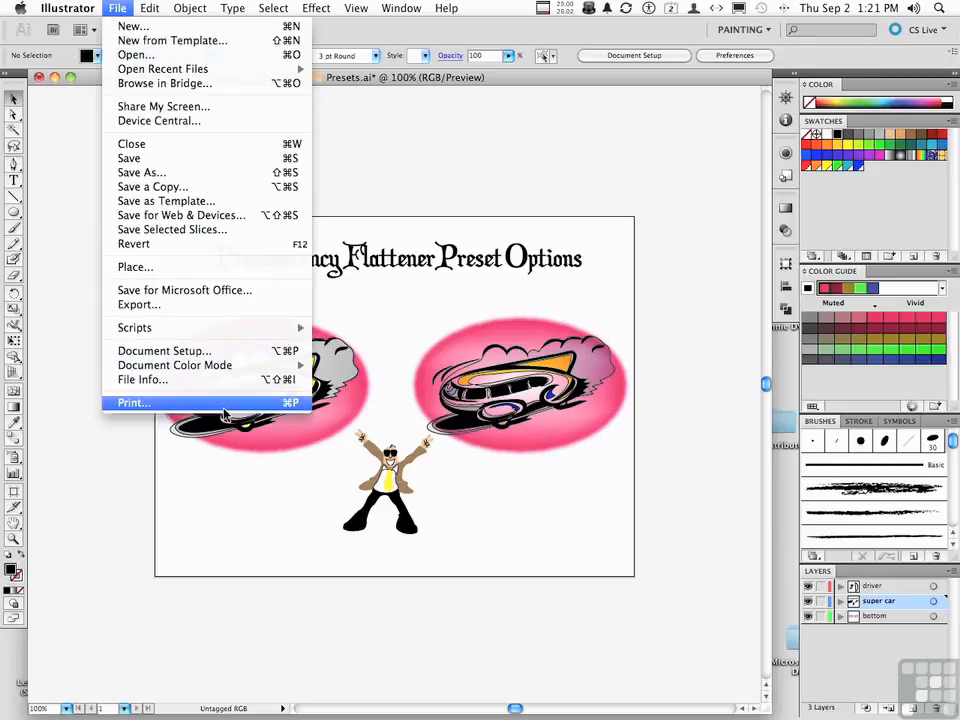
left_click(130, 402)
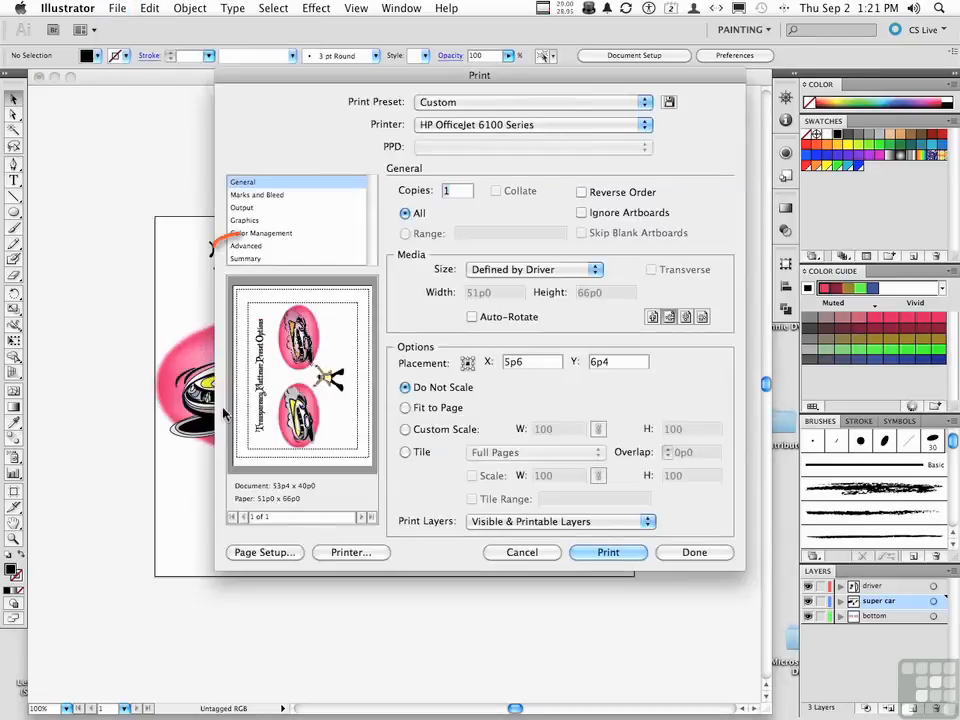
left_click(246, 245)
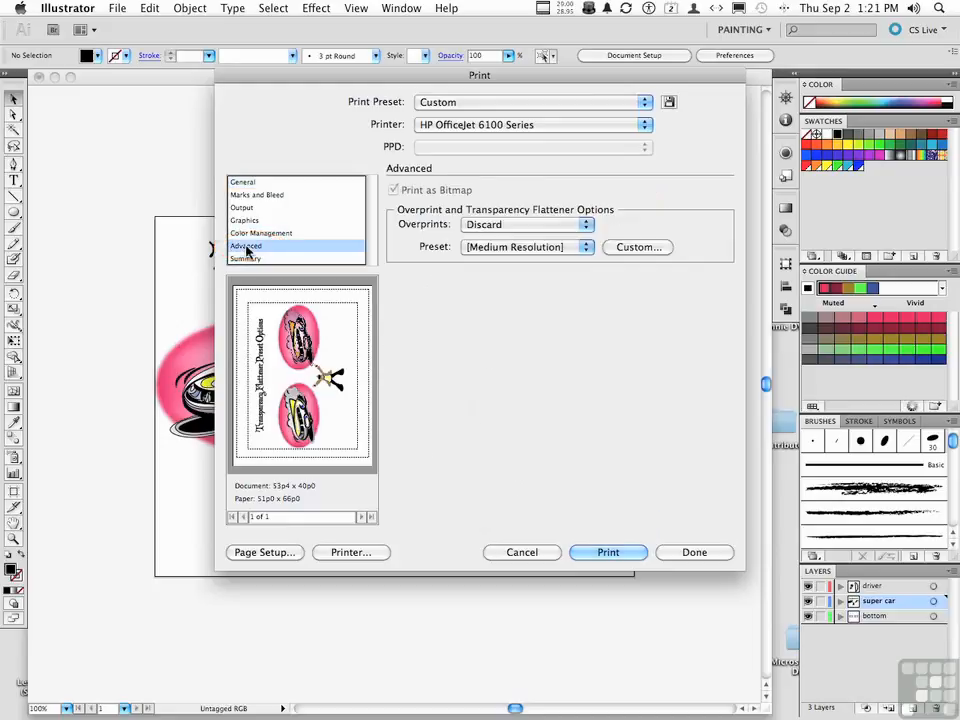
- Open Custom flattener options: balance 75, 300/150 ppi, strokes converted, regions clipped
left_click(527, 247)
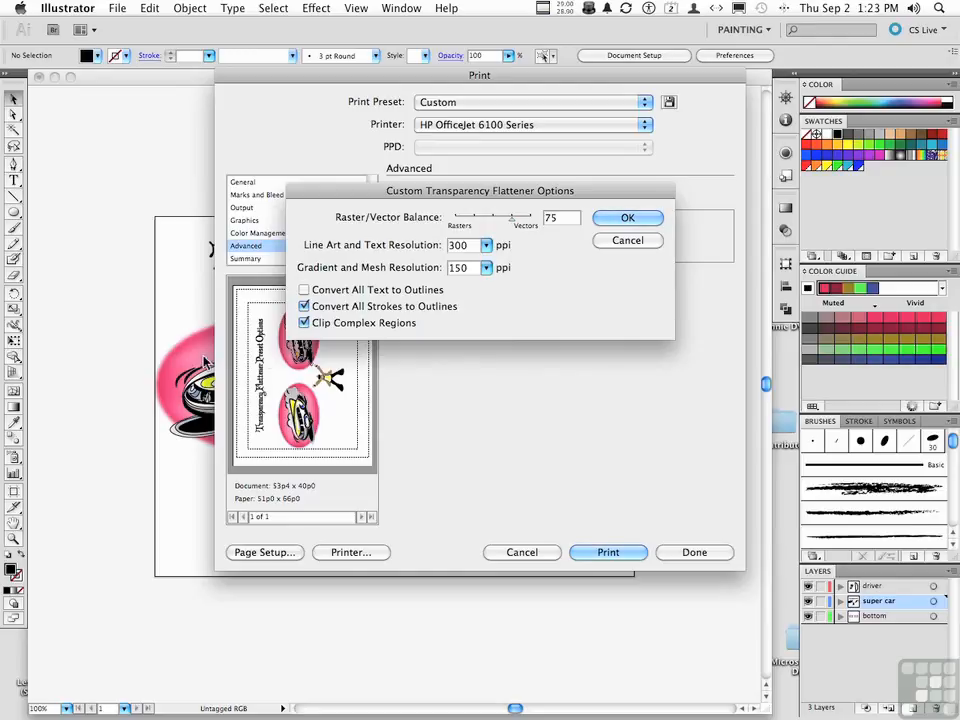
mouse_move(542, 304)
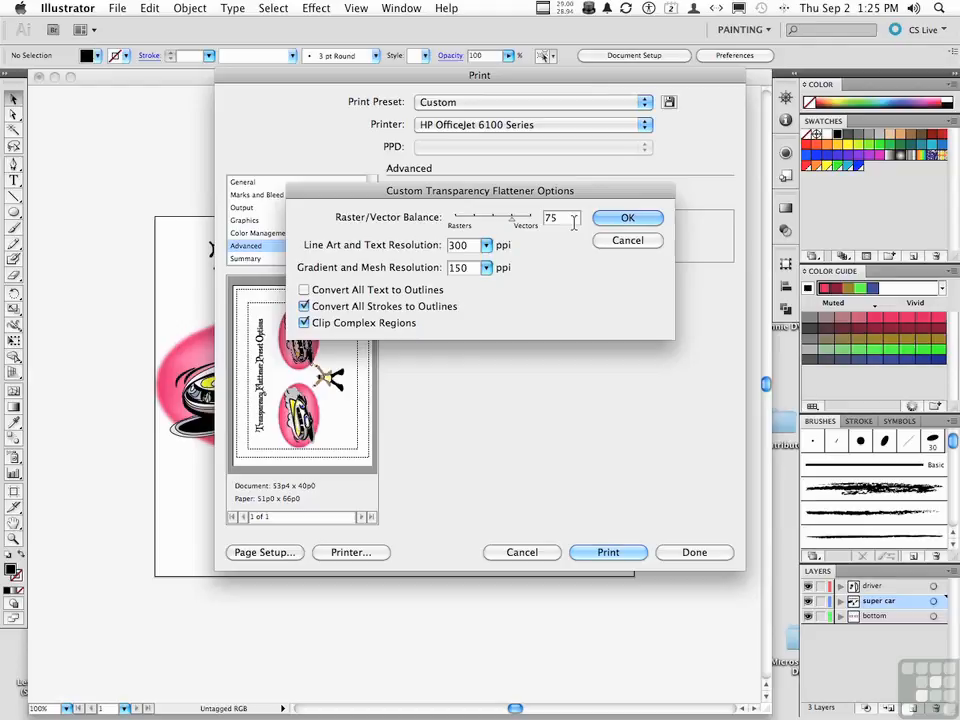
- Confirm the custom flattener settings and close the Print dialog with Done
left_click(627, 218)
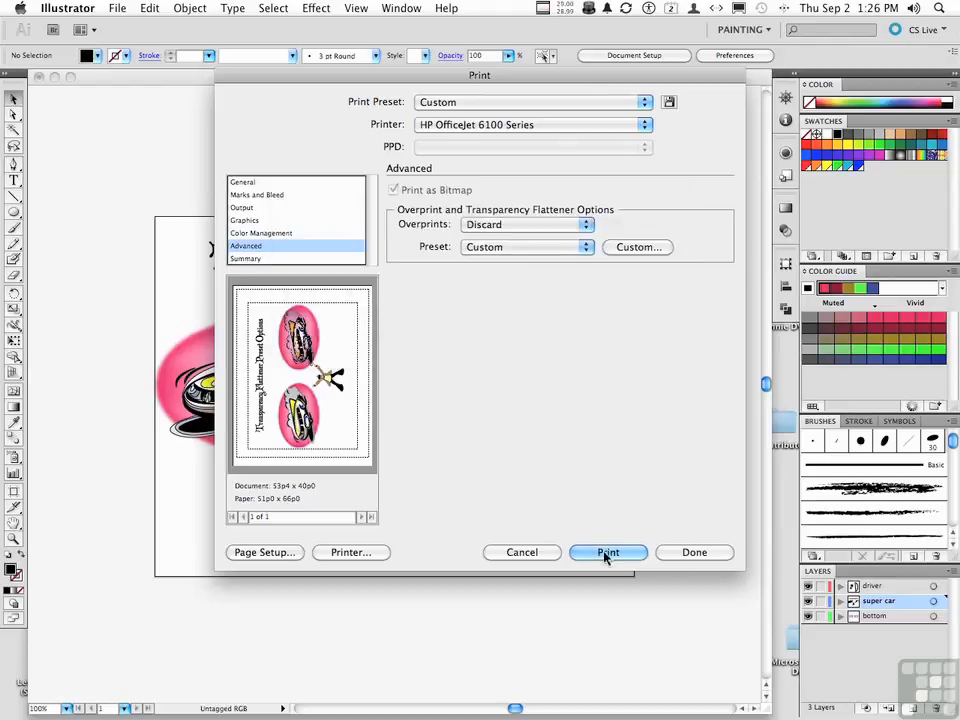
mouse_move(684, 555)
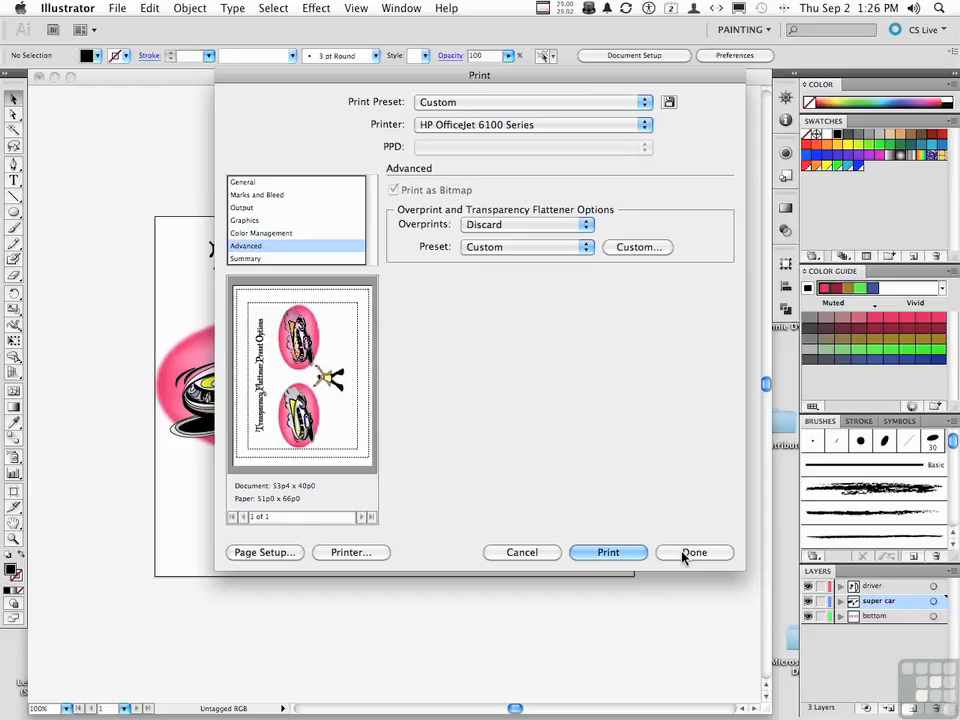
left_click(694, 552)
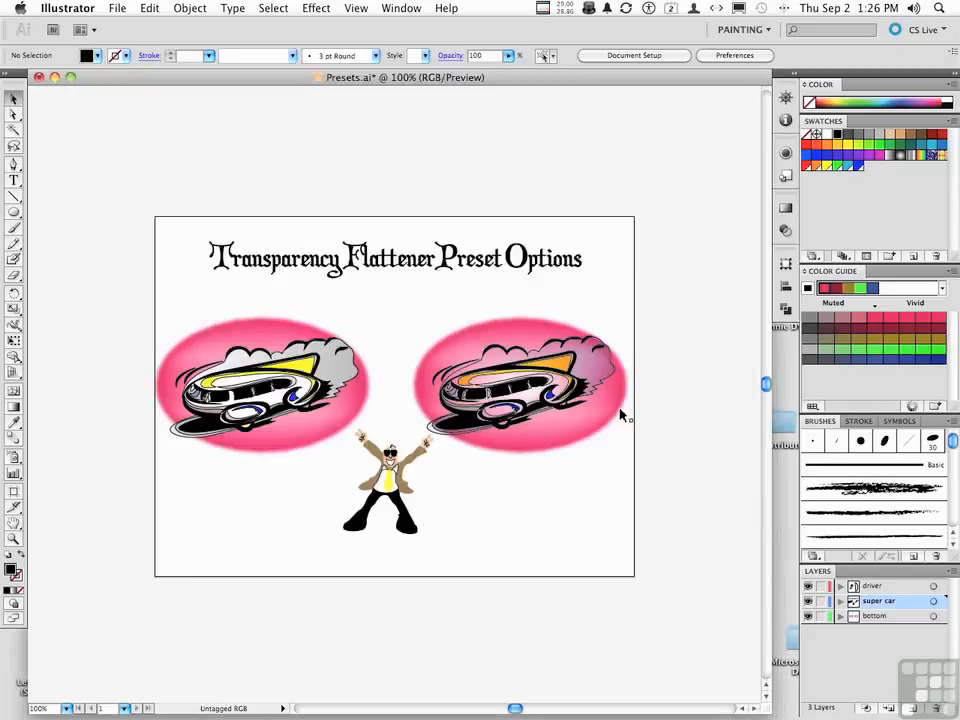